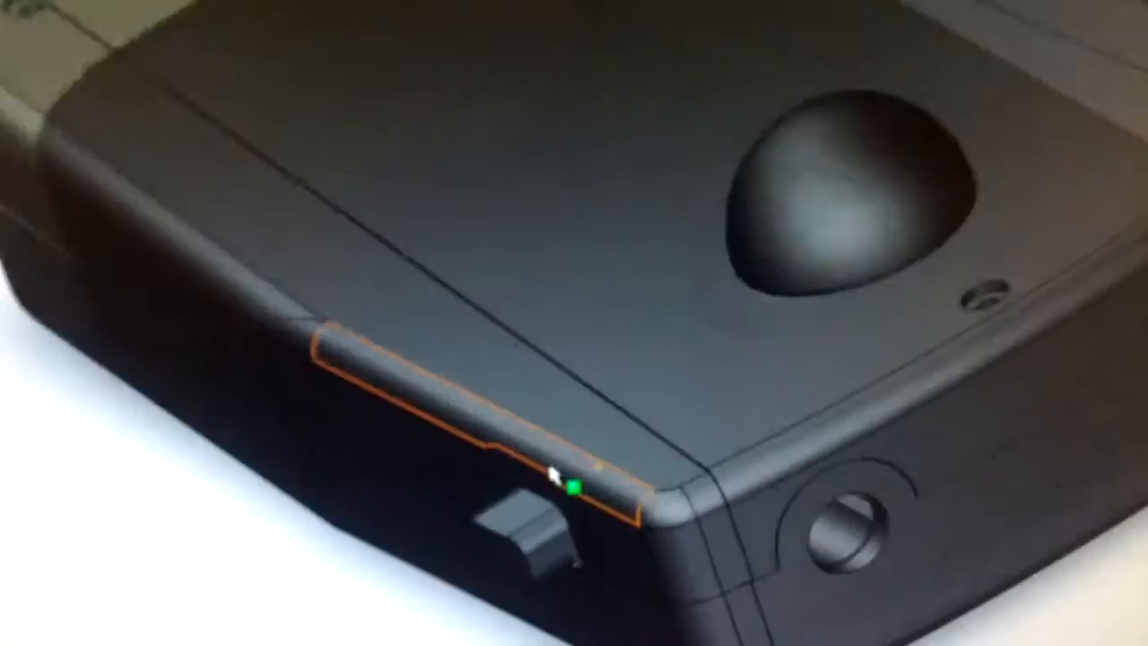
Step: Right-click the armed-button component on the device's front edge to show its component options
right_click(567, 494)
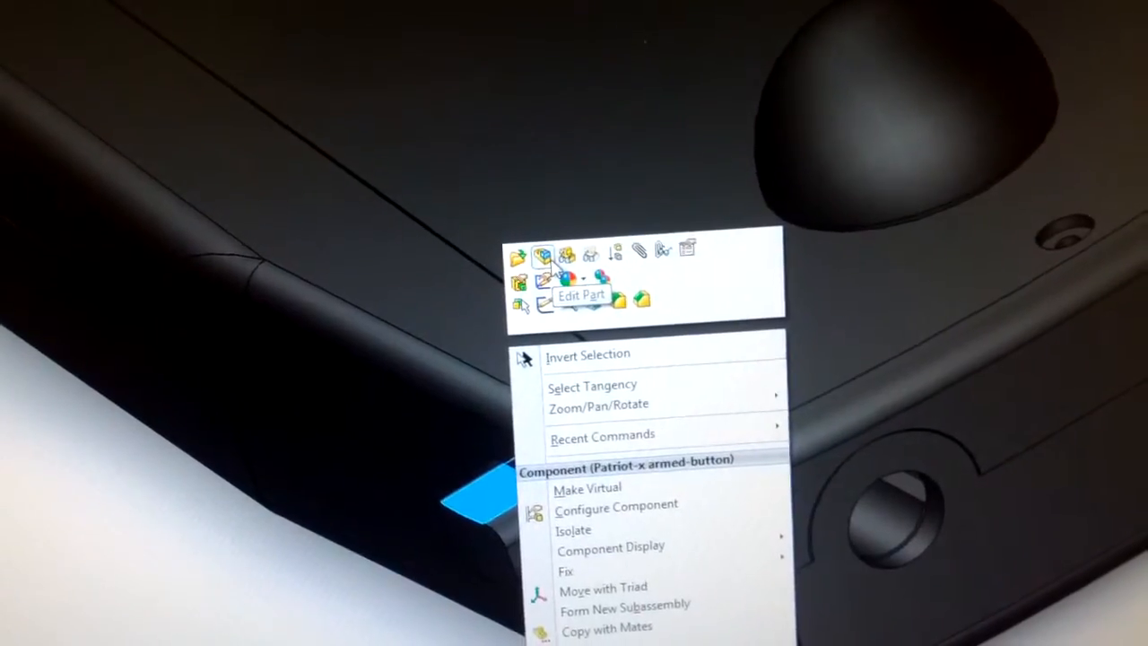
mouse_move(618, 256)
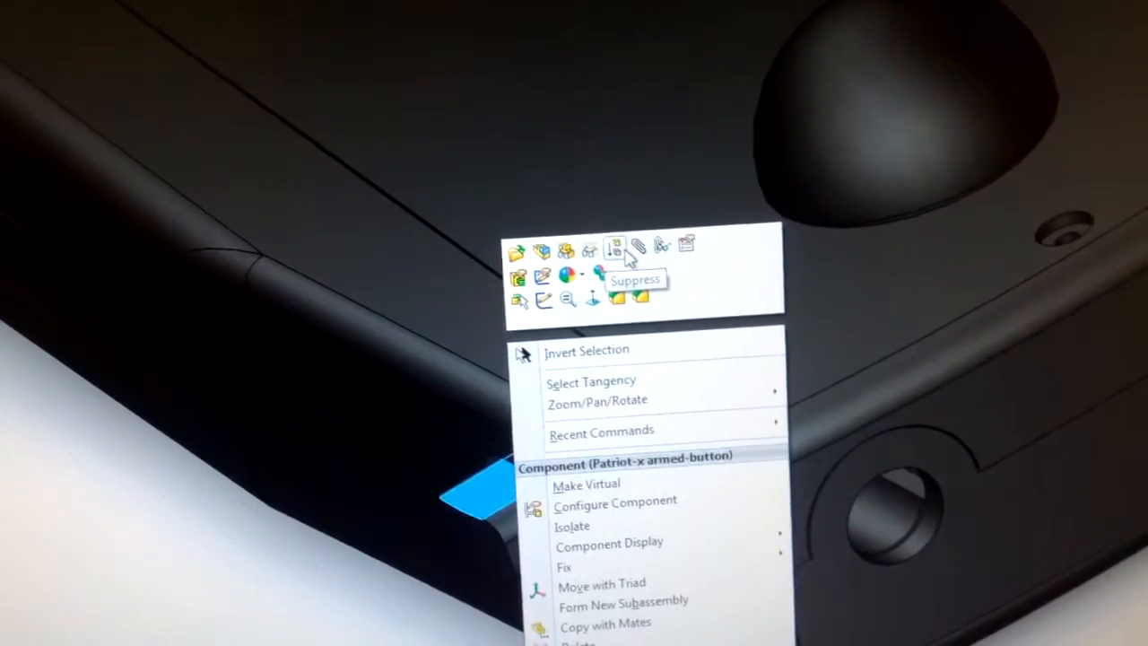